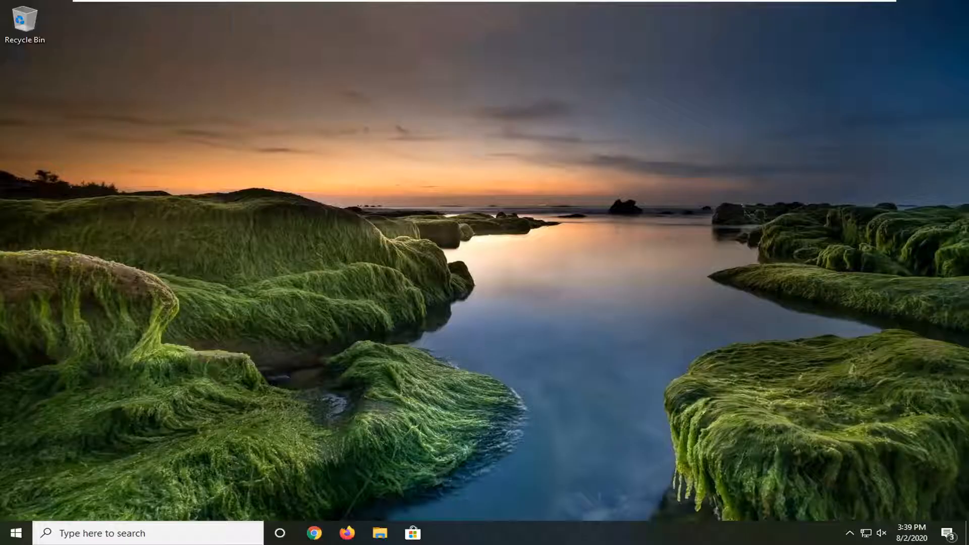
- Search Start for 'cmd' and run Command Prompt as administrator, approving User Account Control
click(18, 533)
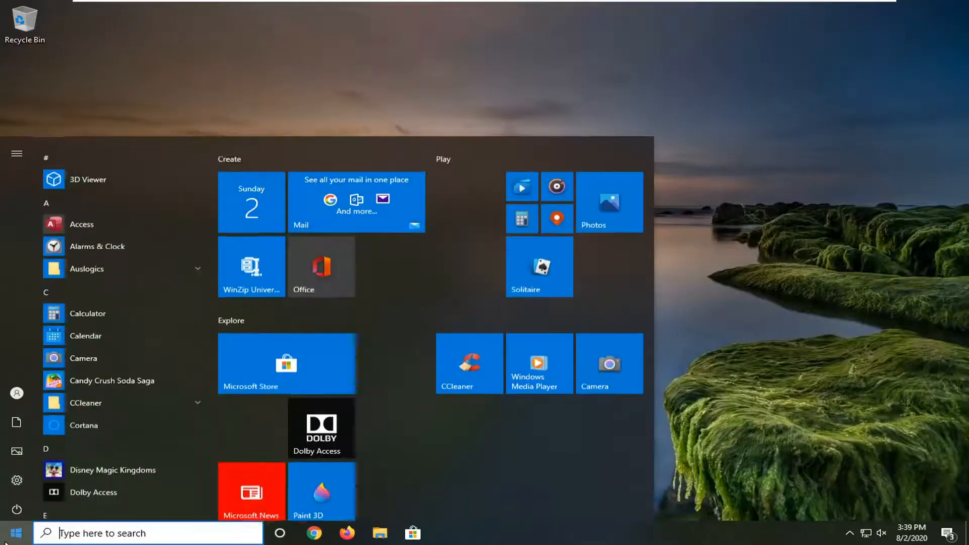
text(cmd)
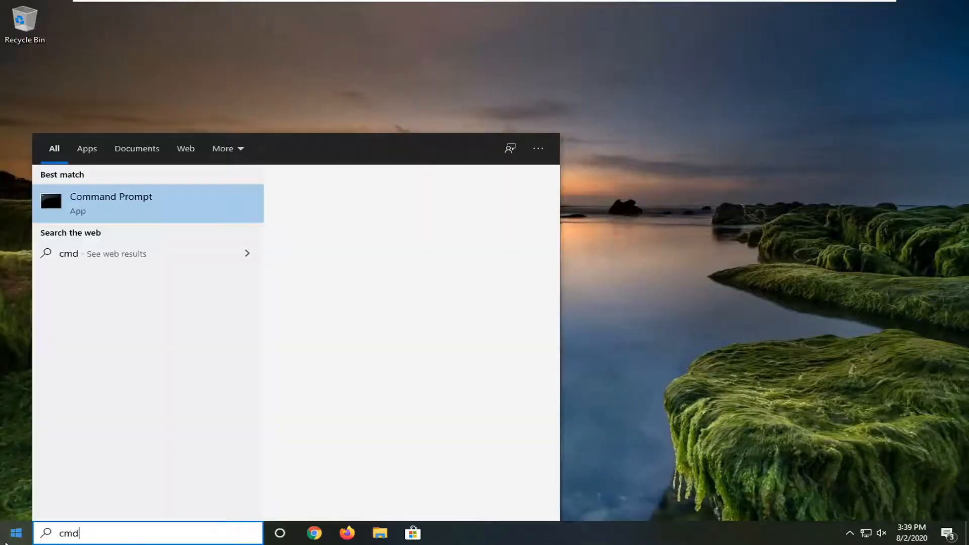
click(111, 203)
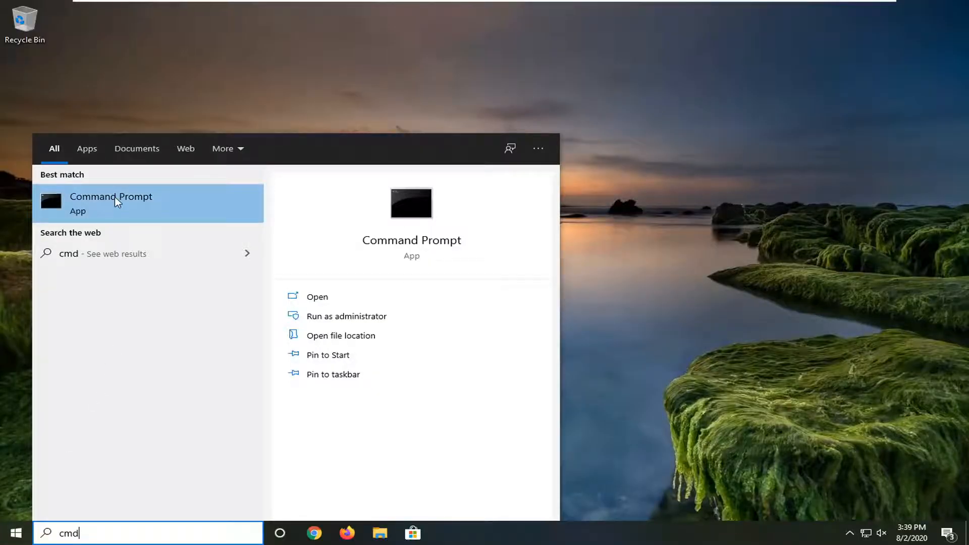
right_click(116, 202)
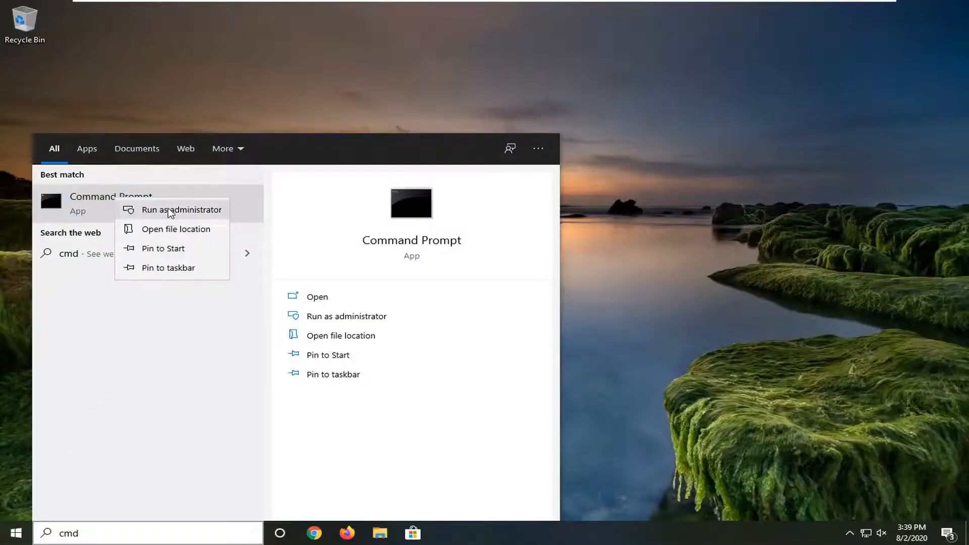
click(181, 210)
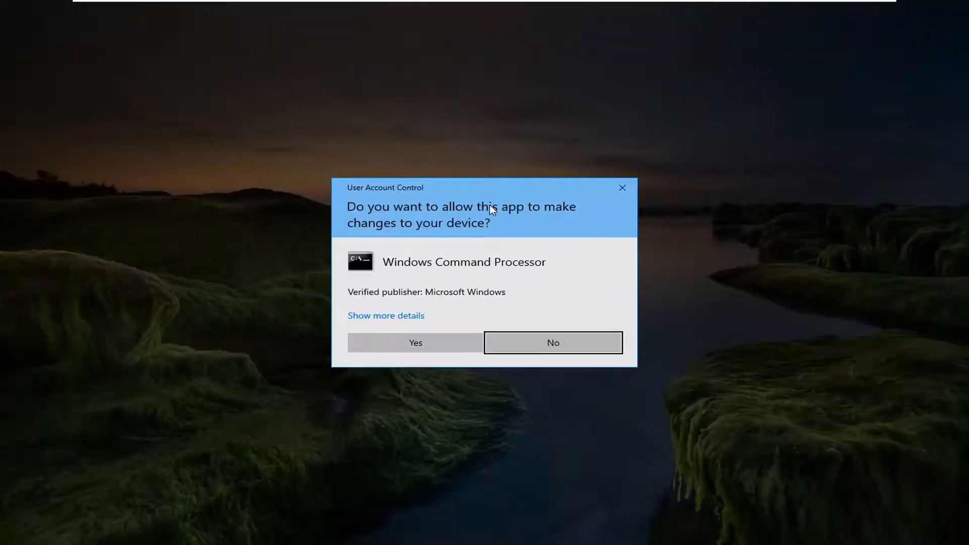
click(553, 343)
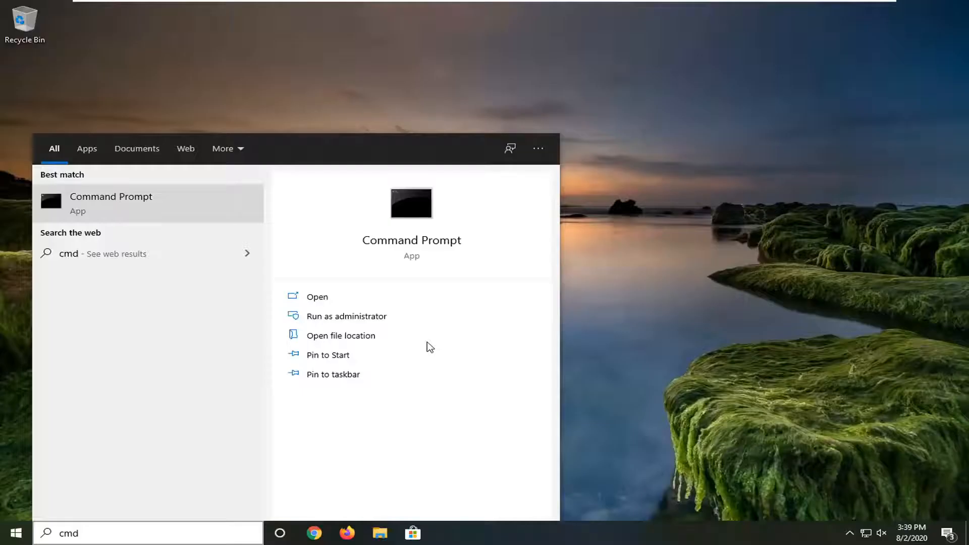
click(347, 315)
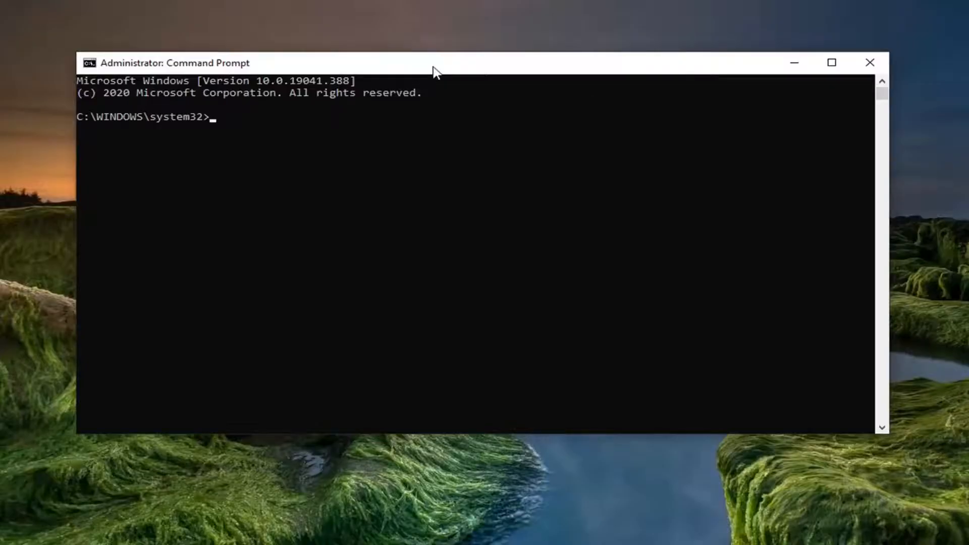
mouse_move(477, 65)
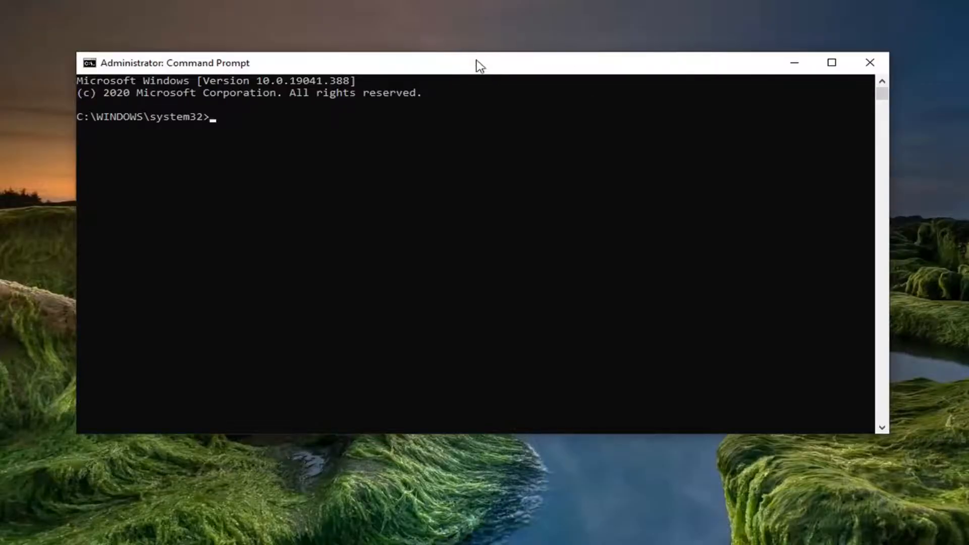
mouse_move(486, 71)
text(bcdedit -set TESTSIGNING OFF)
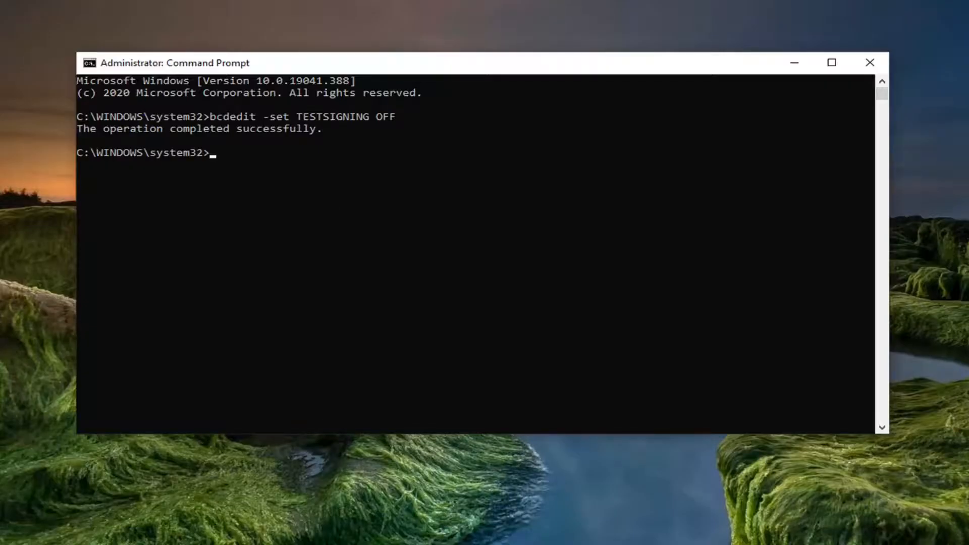
mouse_move(866, 85)
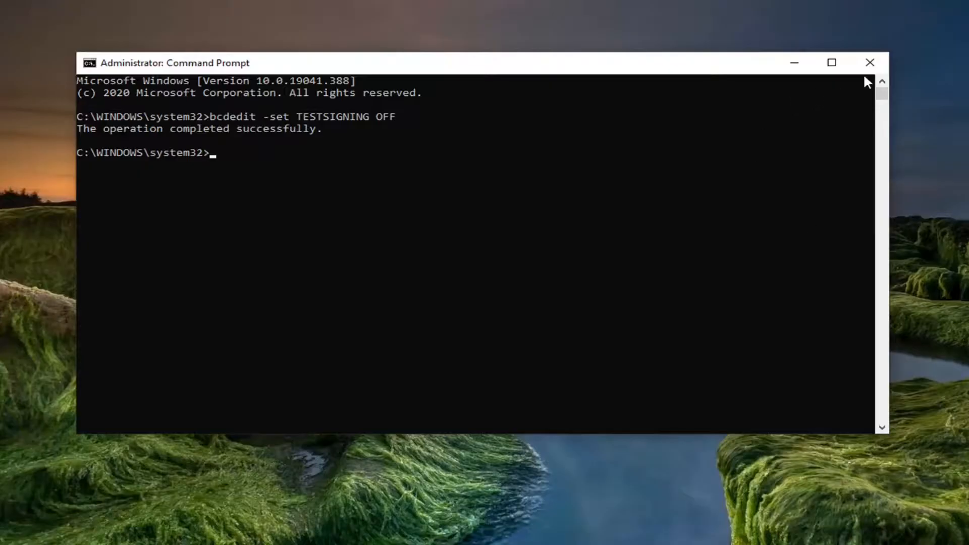
- Close the administrator Command Prompt window after bcdedit -set TESTSIGNING OFF succeeds
click(869, 62)
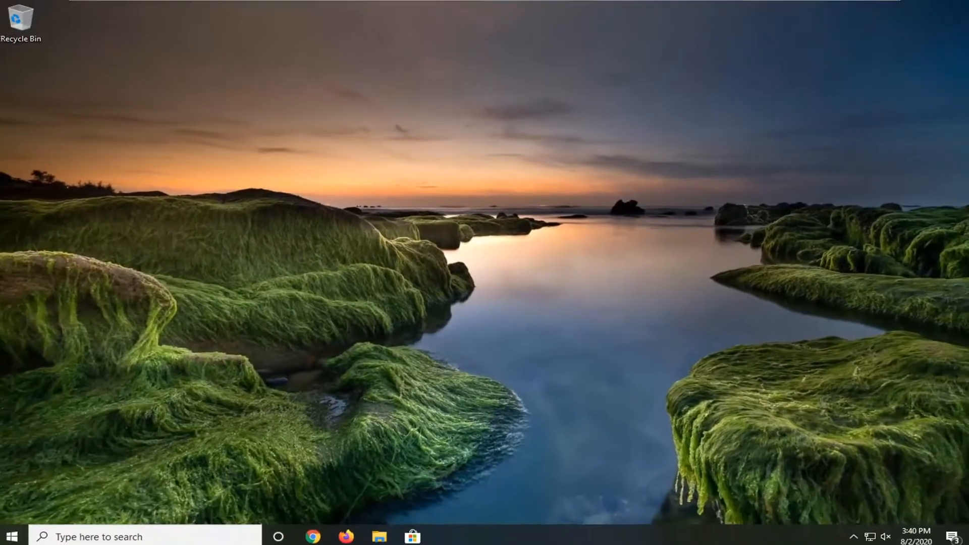